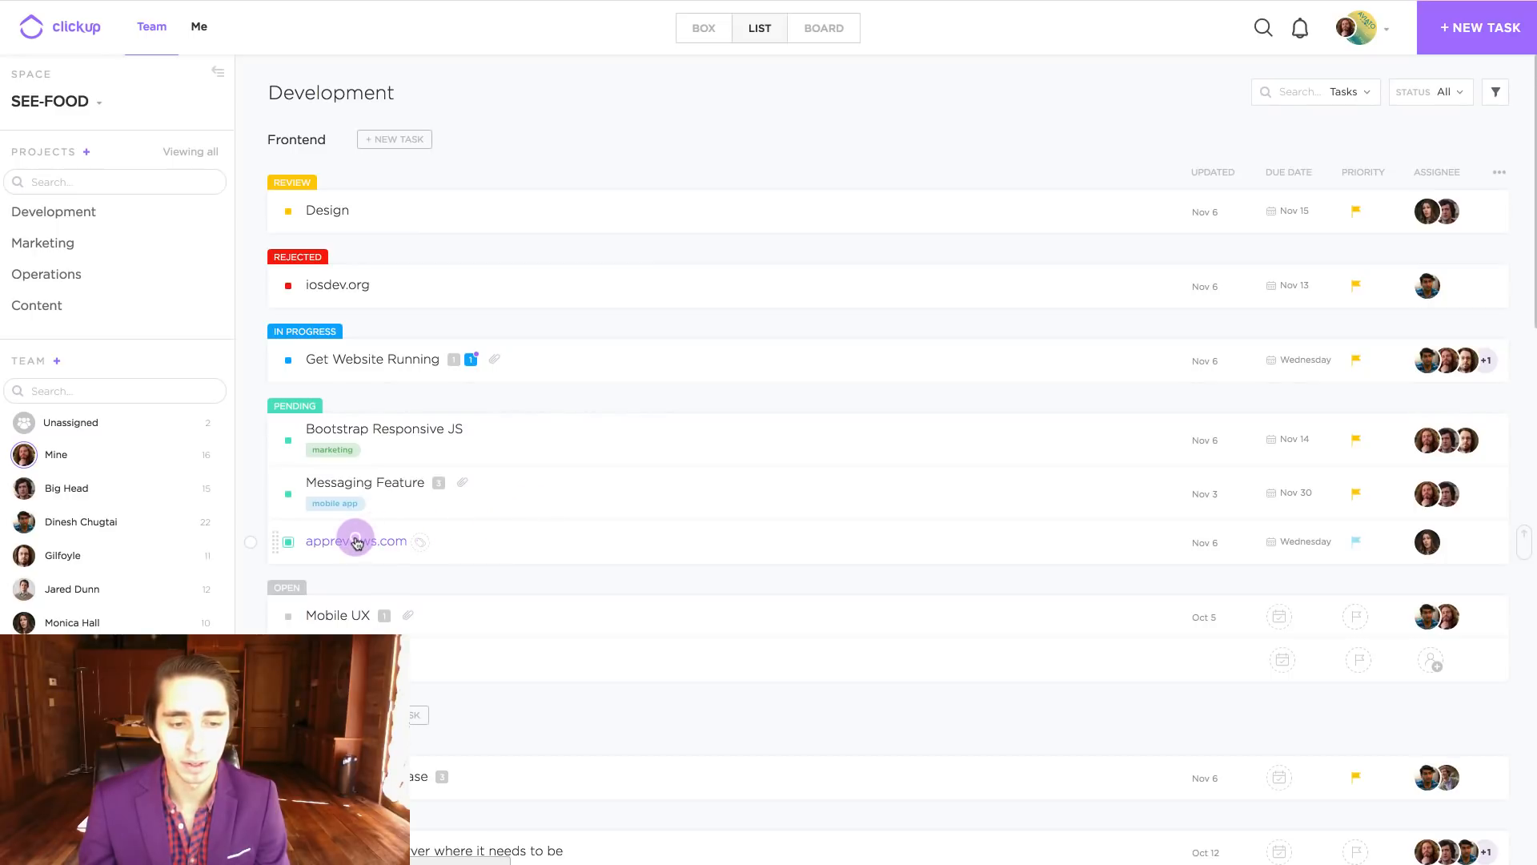
Open the appreviews.com task from the Frontend list to view its details
{"action": "left_click", "coordinate": [356, 541]}
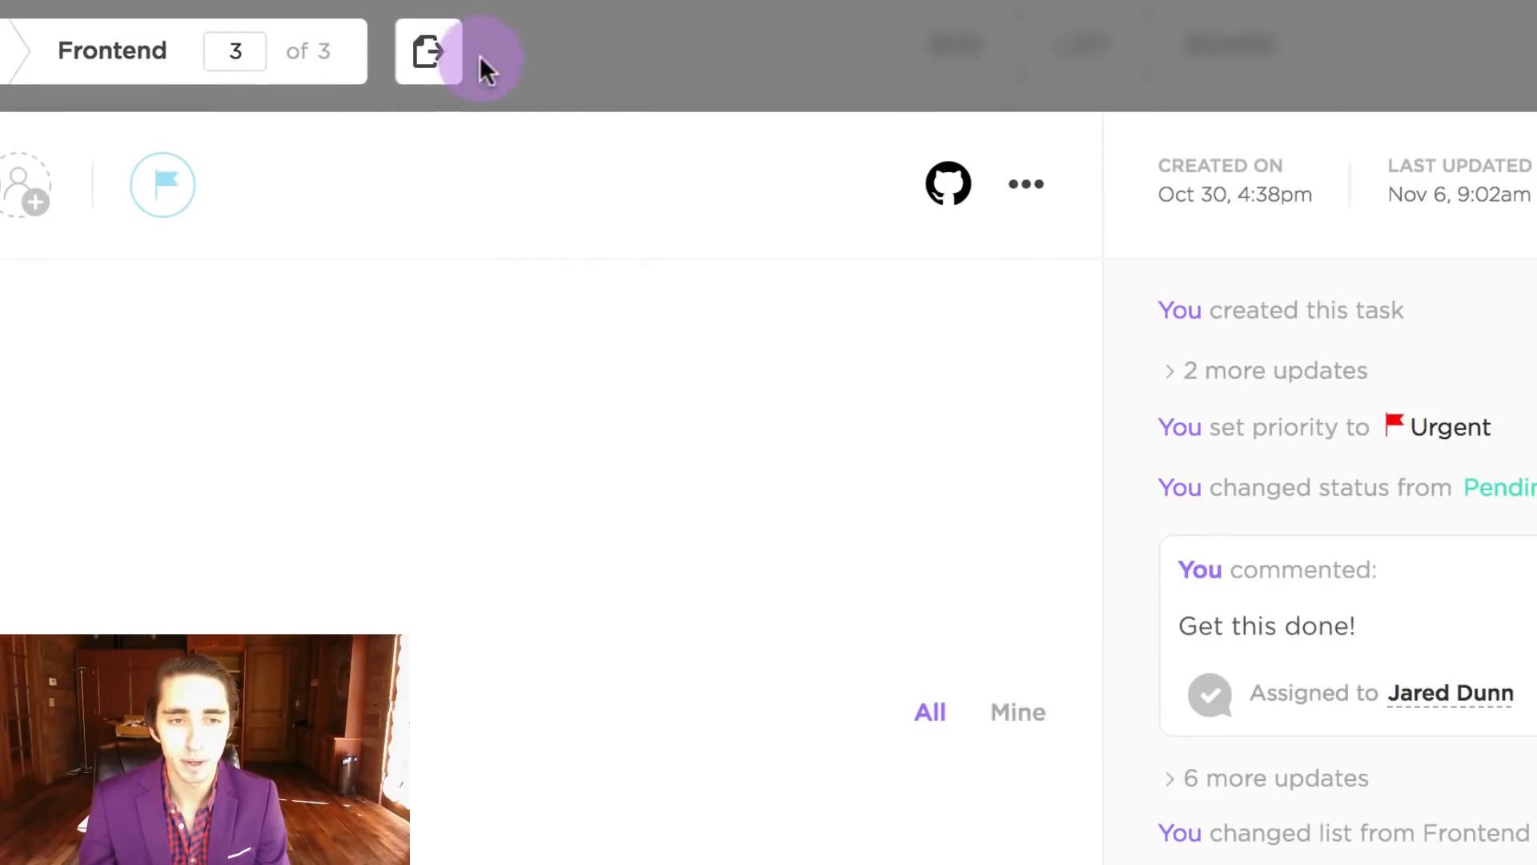
{"action": "mouse_move", "coordinate": [429, 50]}
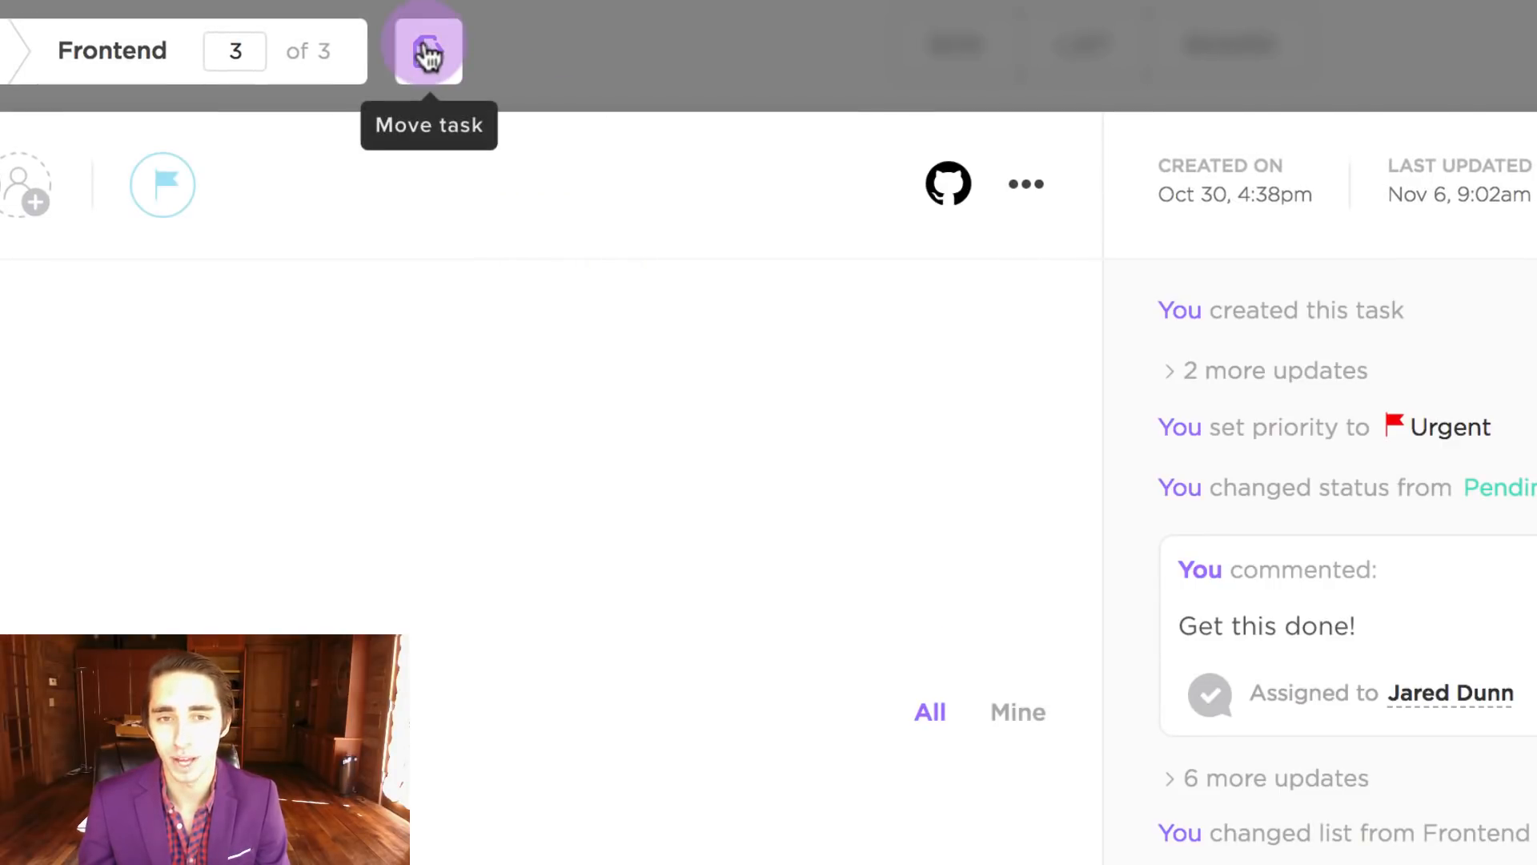
Bring up the move-task list picker and expand Marketing to show its lists
{"action": "left_click", "coordinate": [428, 50]}
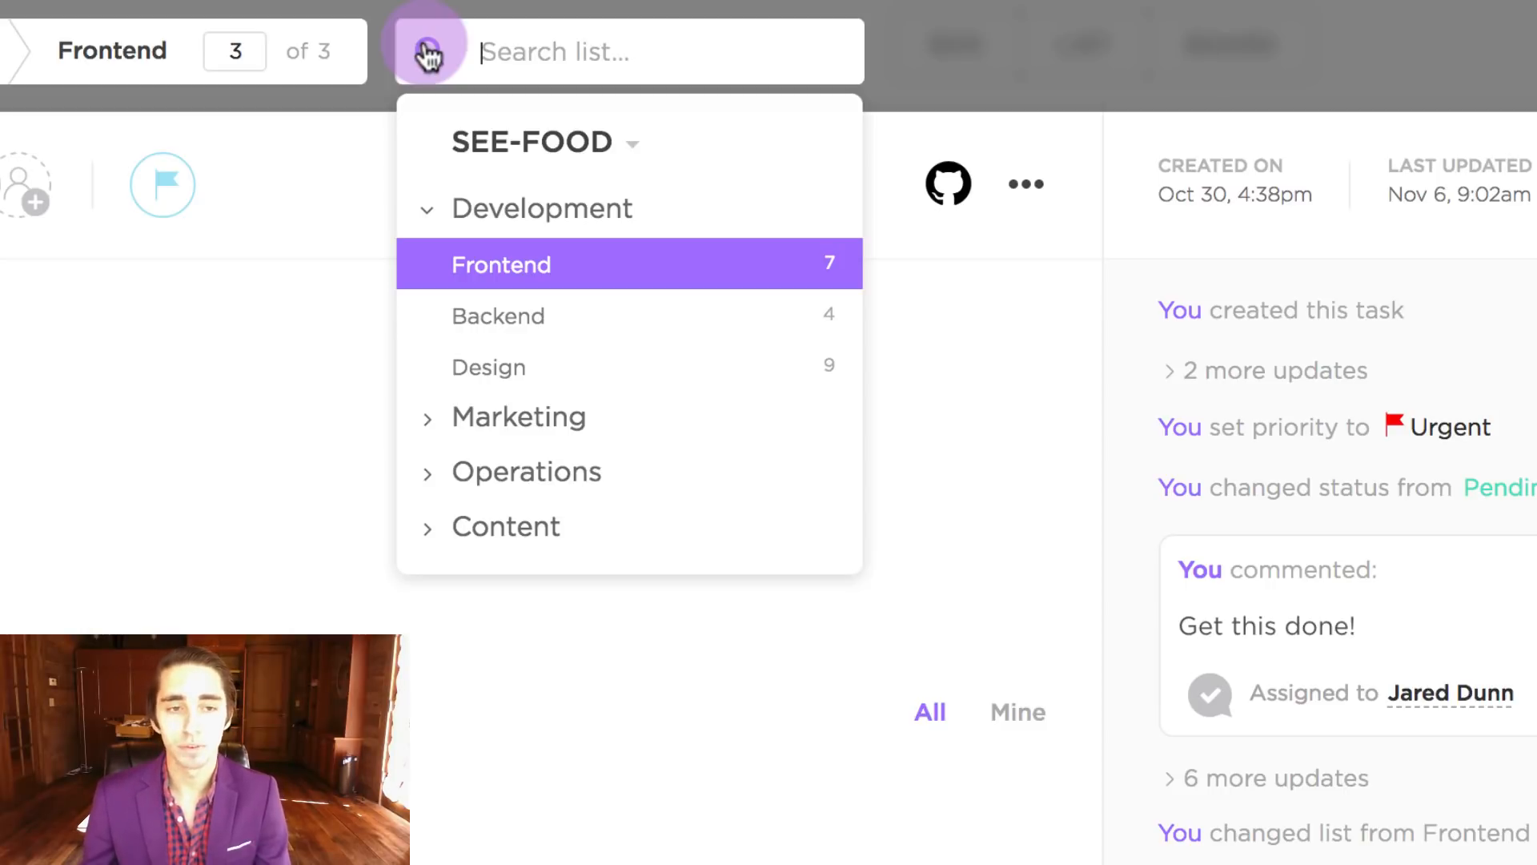
{"action": "left_click", "coordinate": [530, 143]}
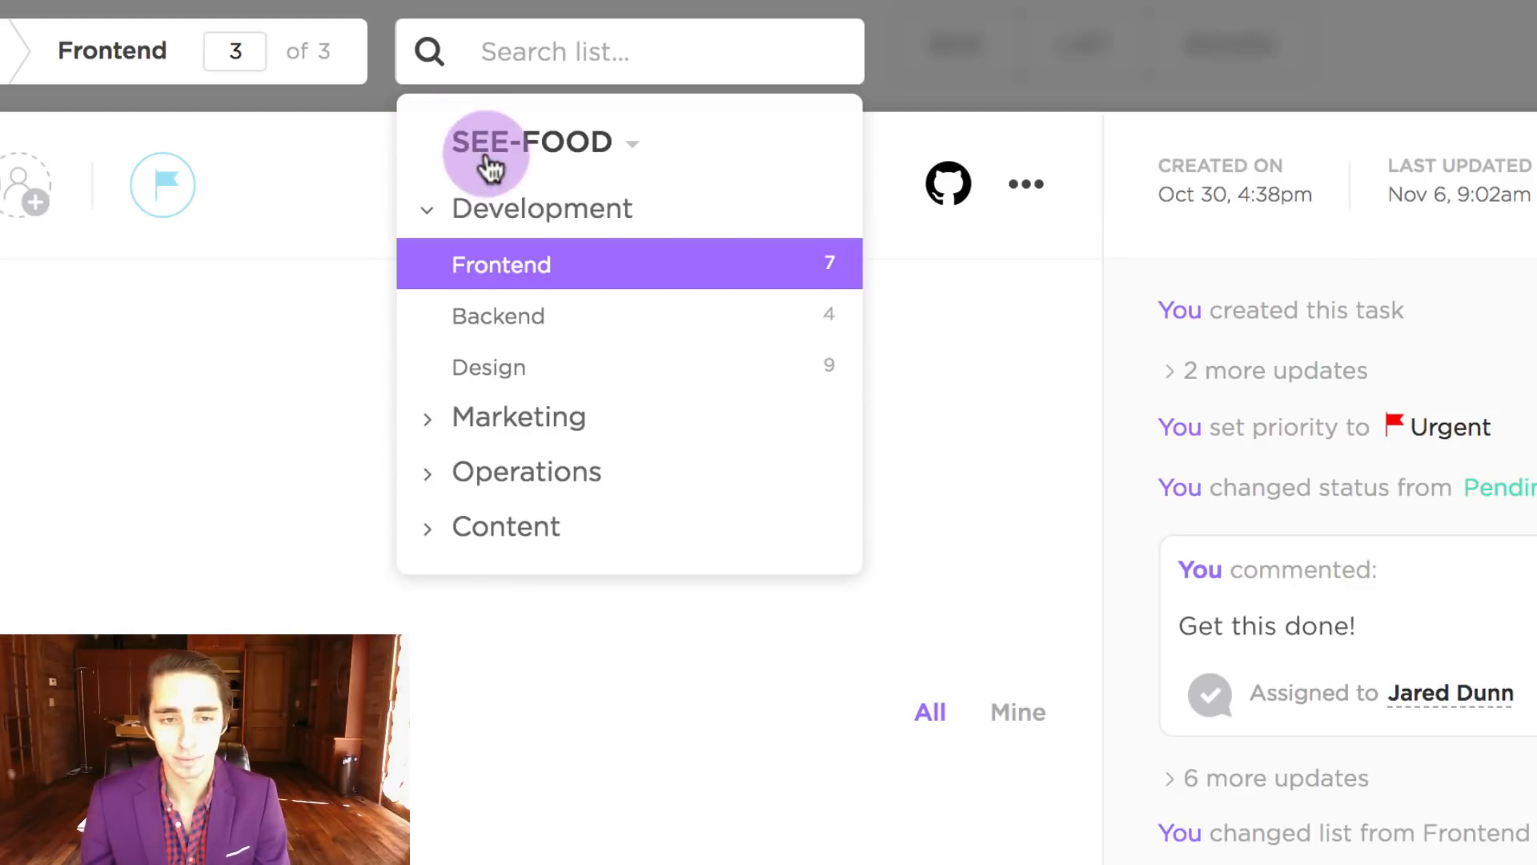
{"action": "mouse_move", "coordinate": [541, 231]}
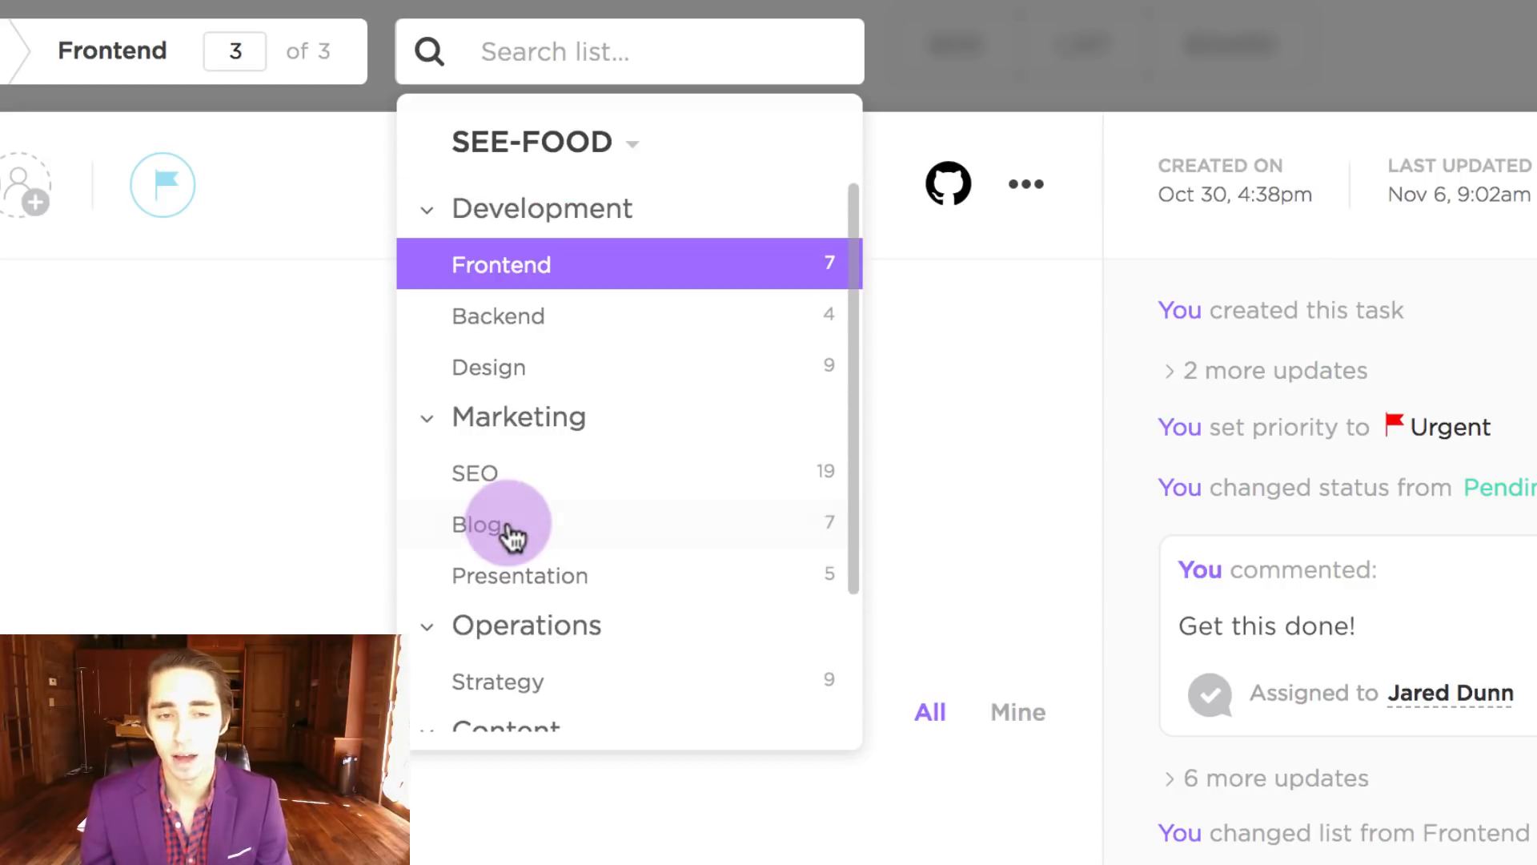
{"action": "left_click", "coordinate": [428, 416]}
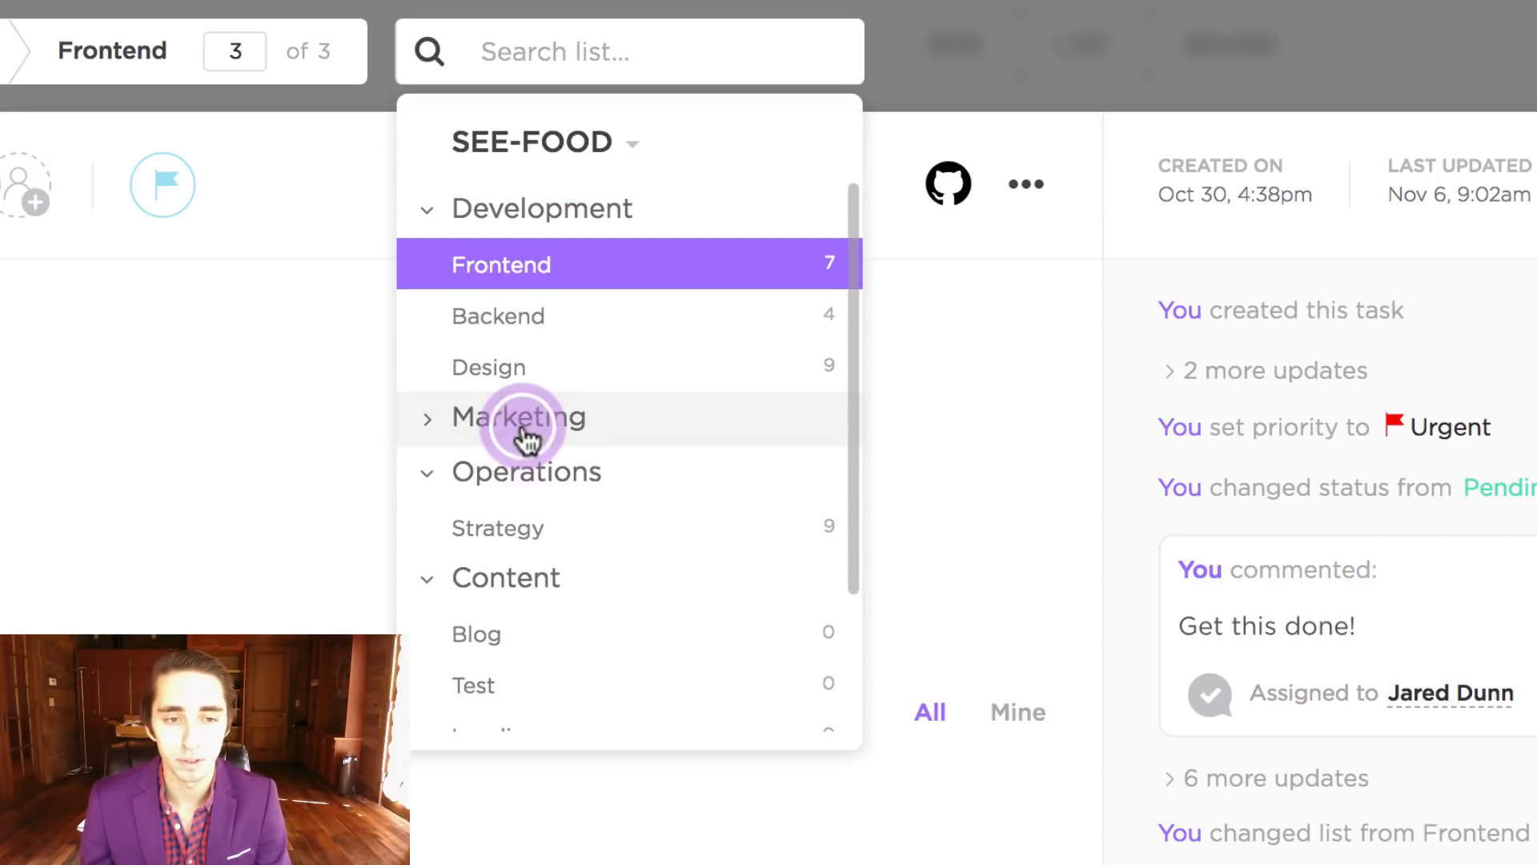
{"action": "left_click", "coordinate": [519, 416]}
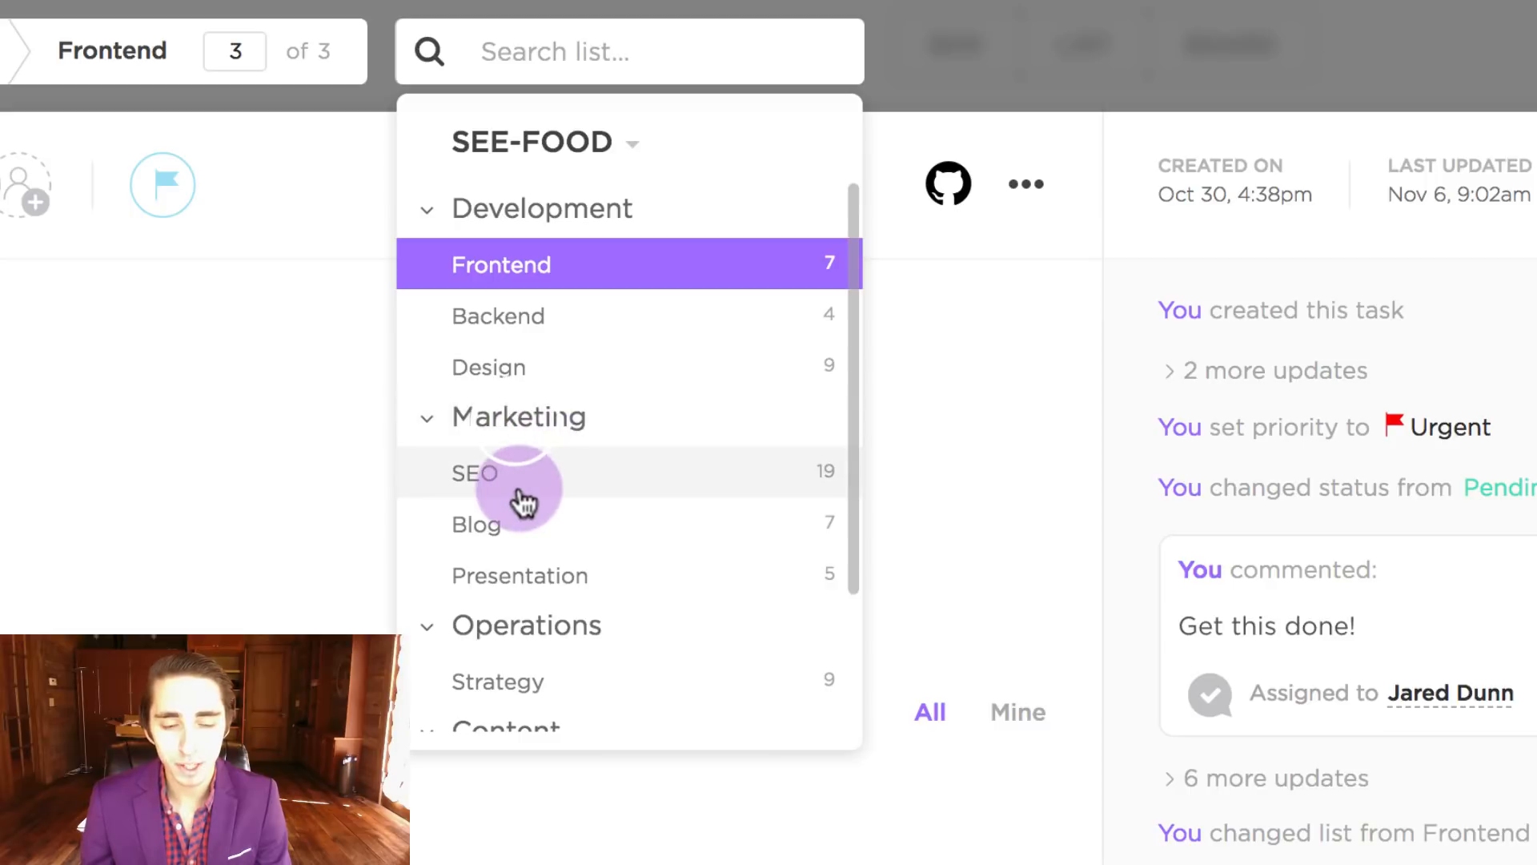
{"action": "mouse_move", "coordinate": [365, 501]}
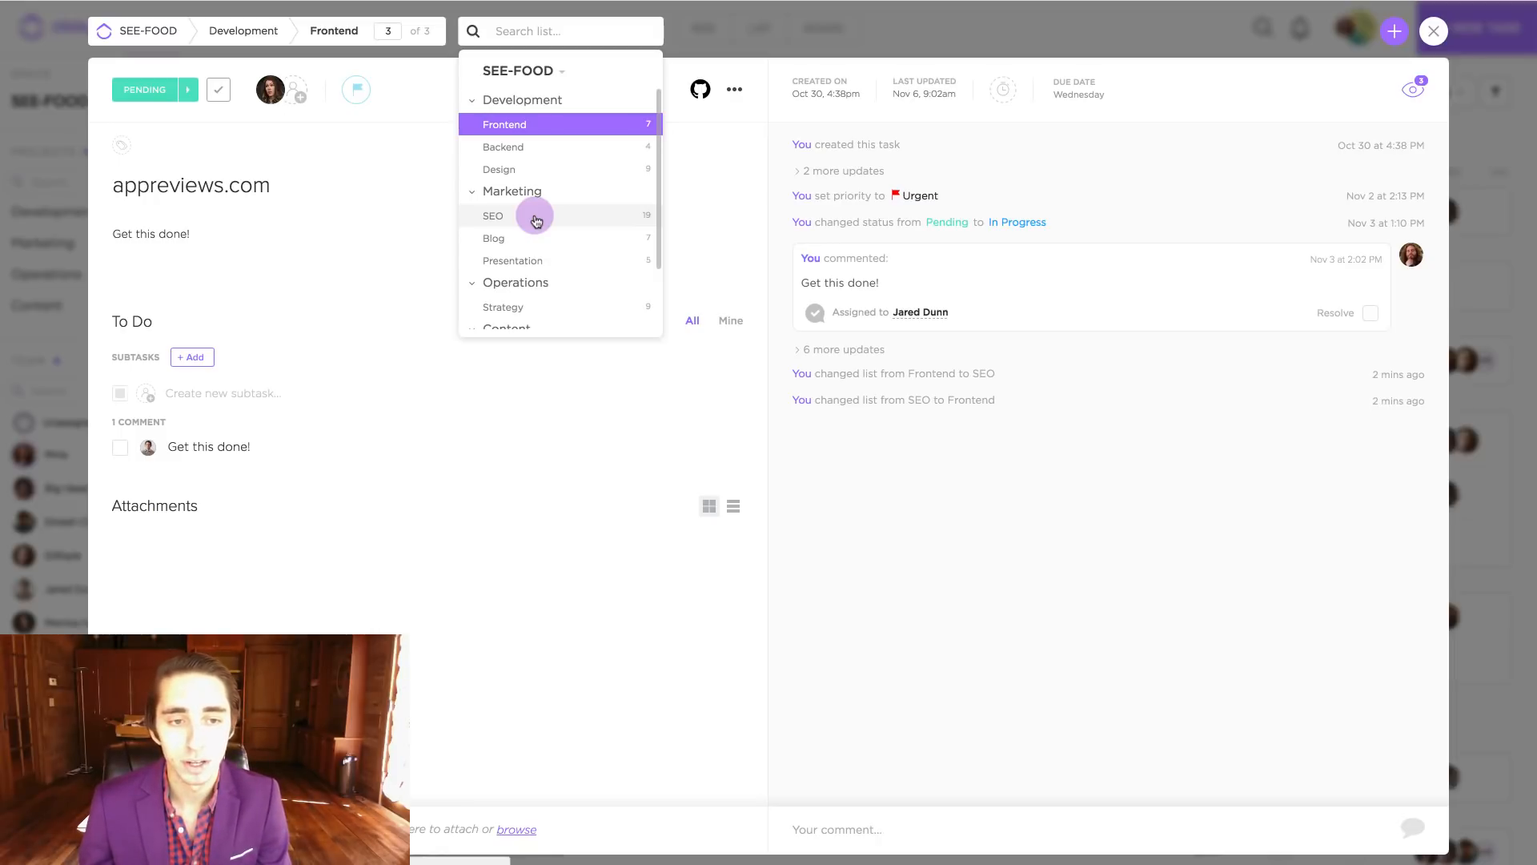
Move the appreviews.com task into Marketing's SEO list
{"action": "left_click", "coordinate": [493, 215]}
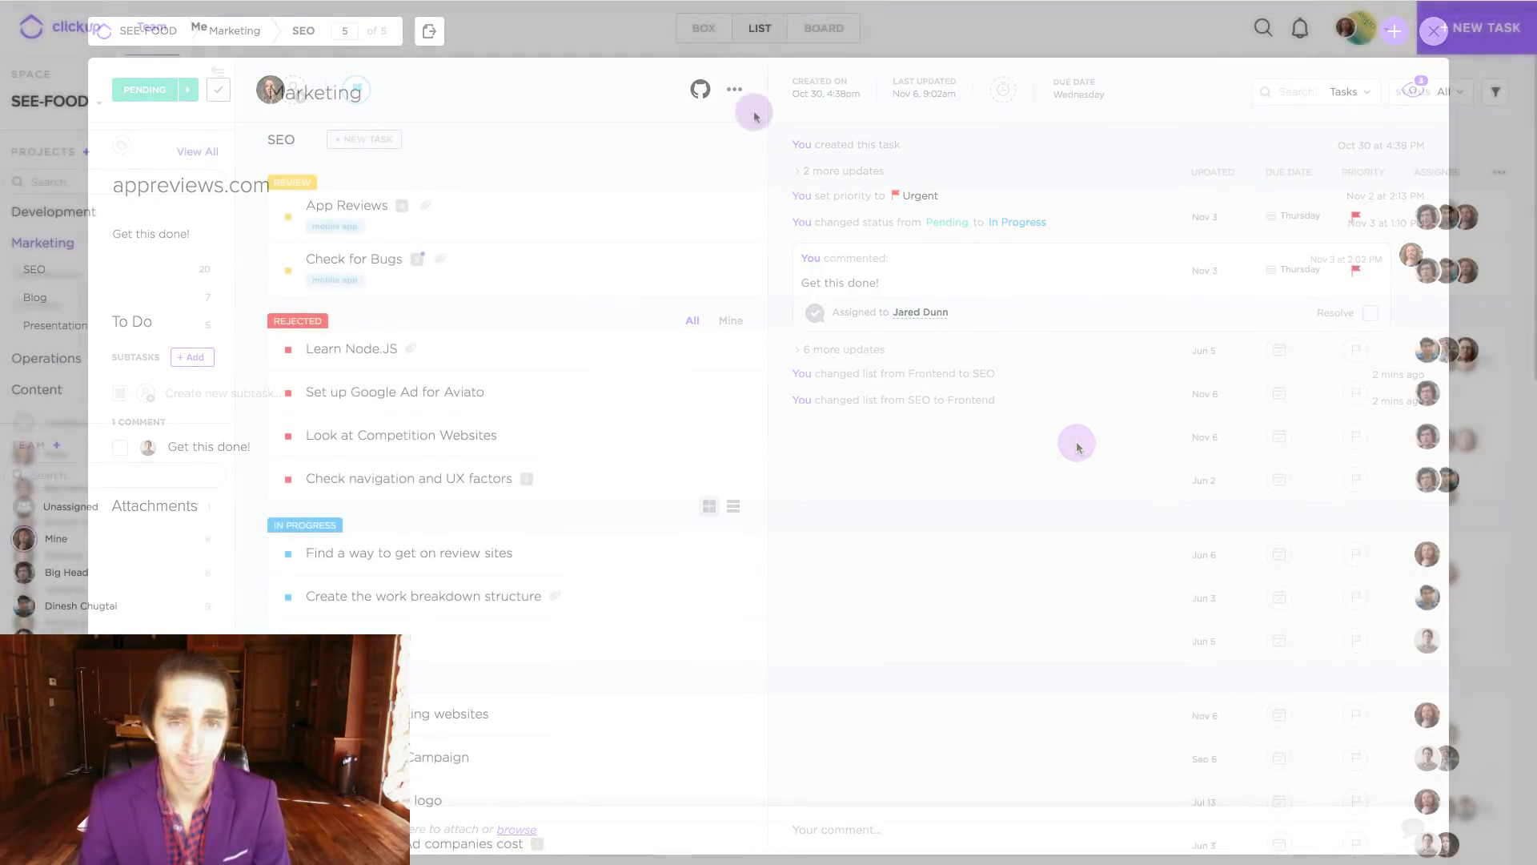
Close the task details, returning to the SEO list
{"action": "left_click", "coordinate": [754, 114]}
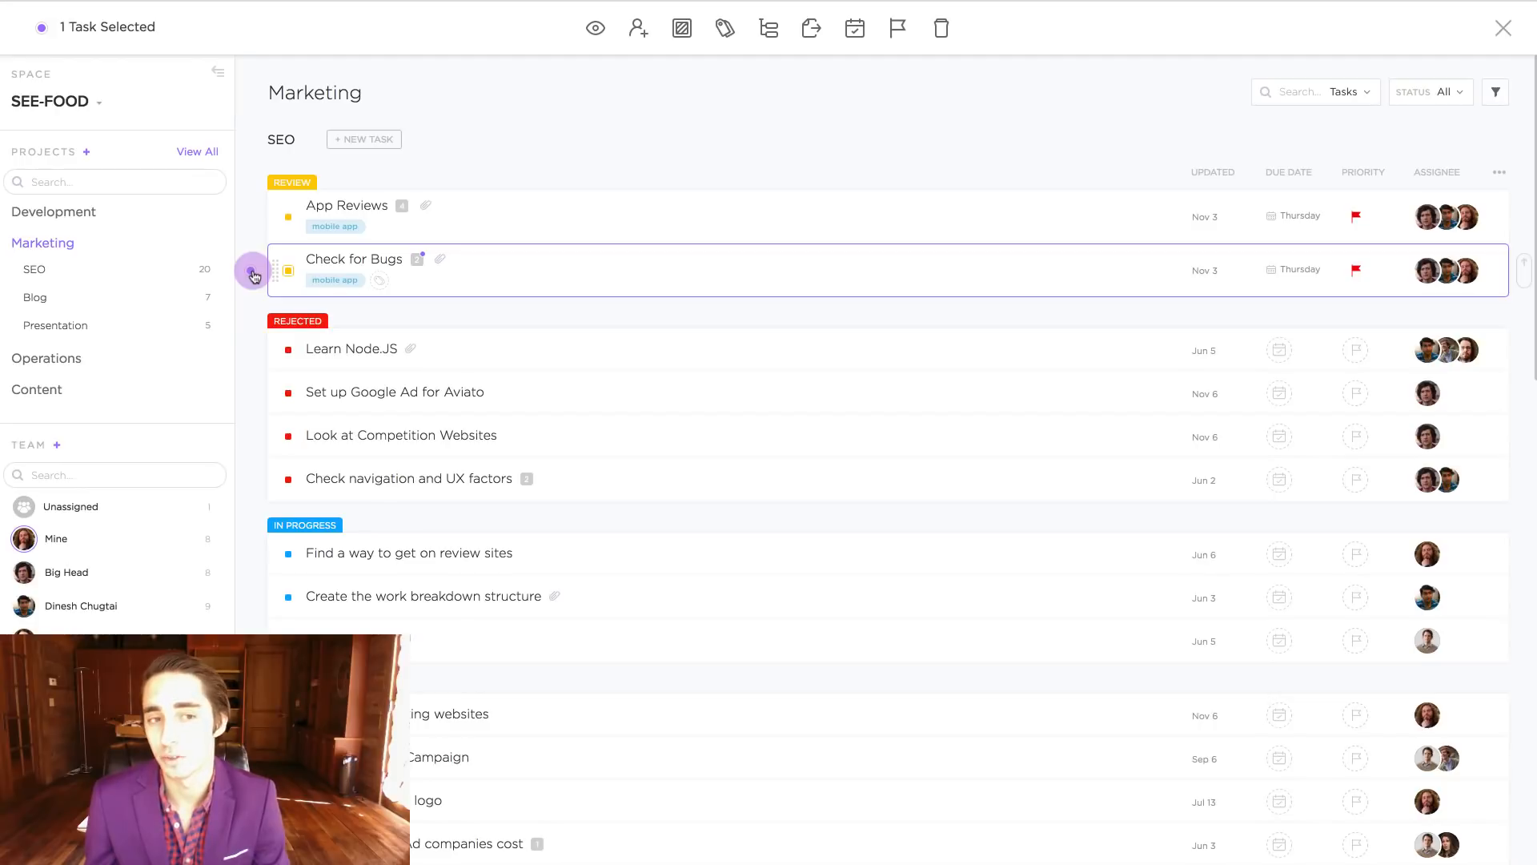
Select App Reviews alongside Check for Bugs so two SEO tasks are marked
{"action": "left_click", "coordinate": [250, 217]}
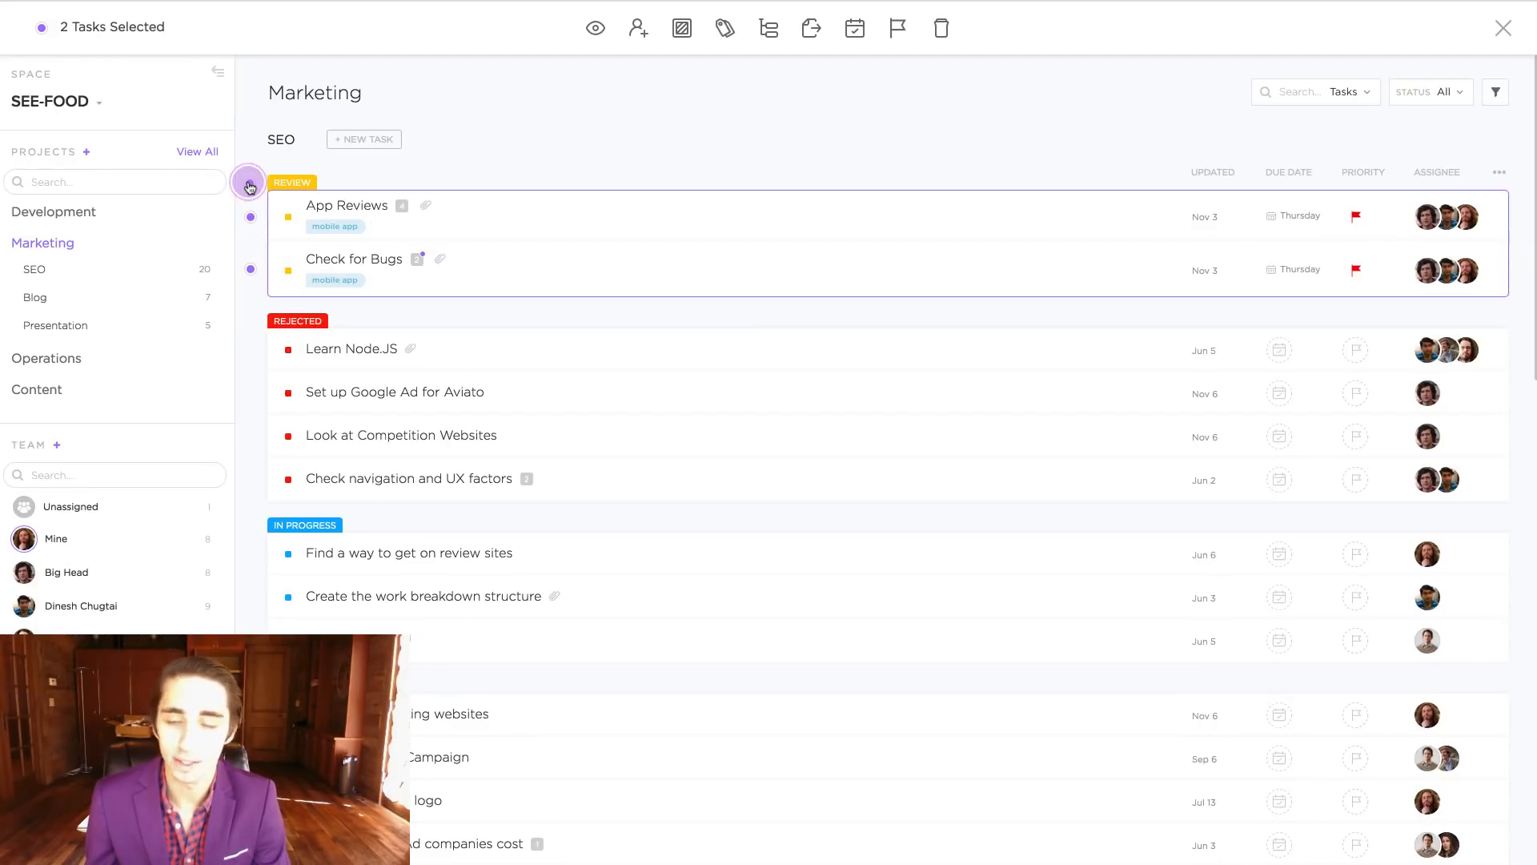
{"action": "left_click", "coordinate": [251, 139]}
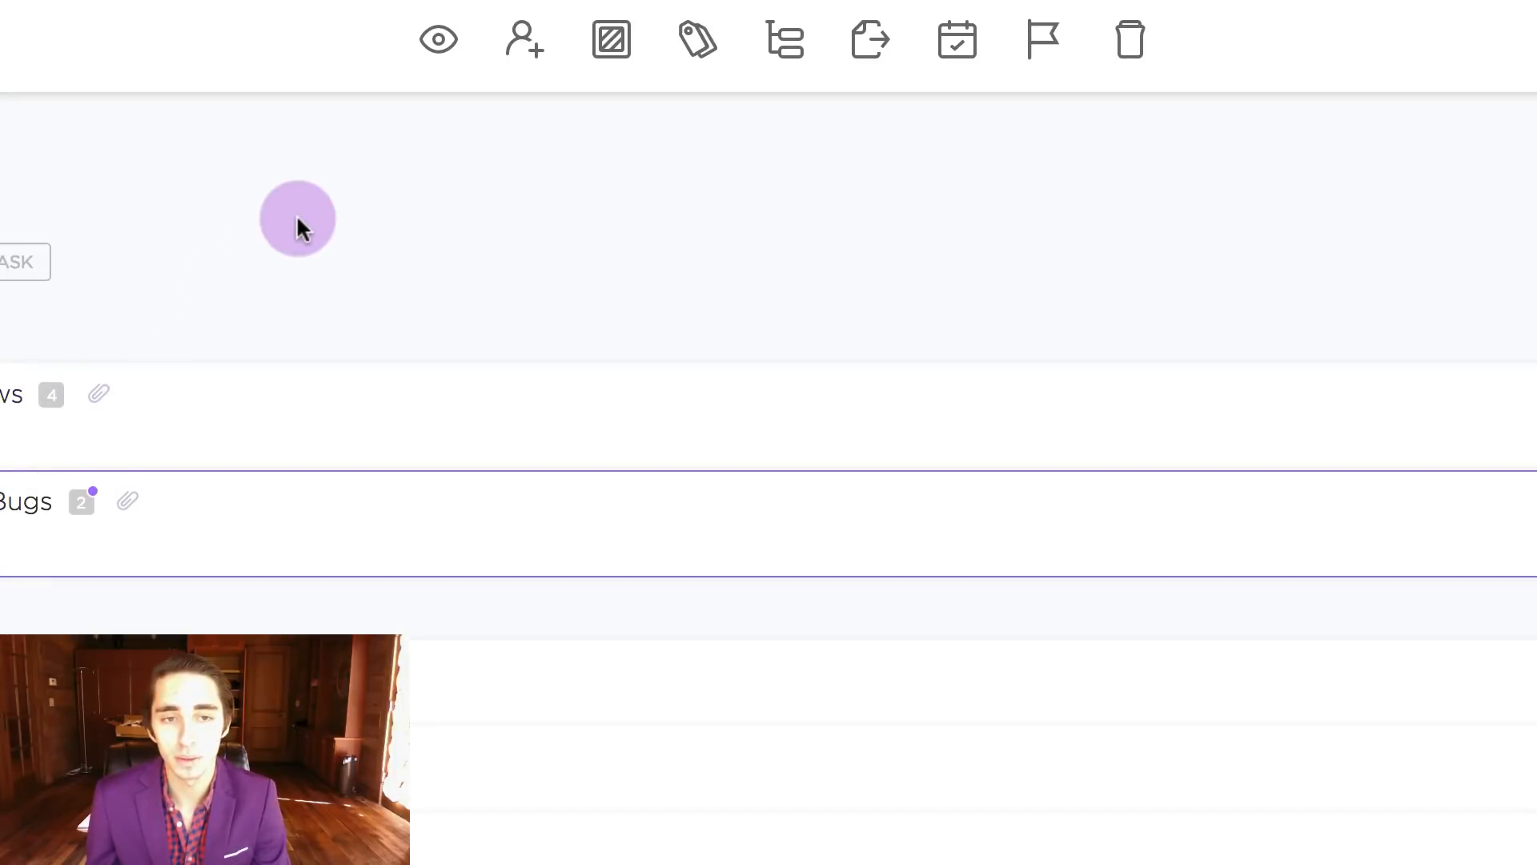
{"action": "mouse_move", "coordinate": [437, 38]}
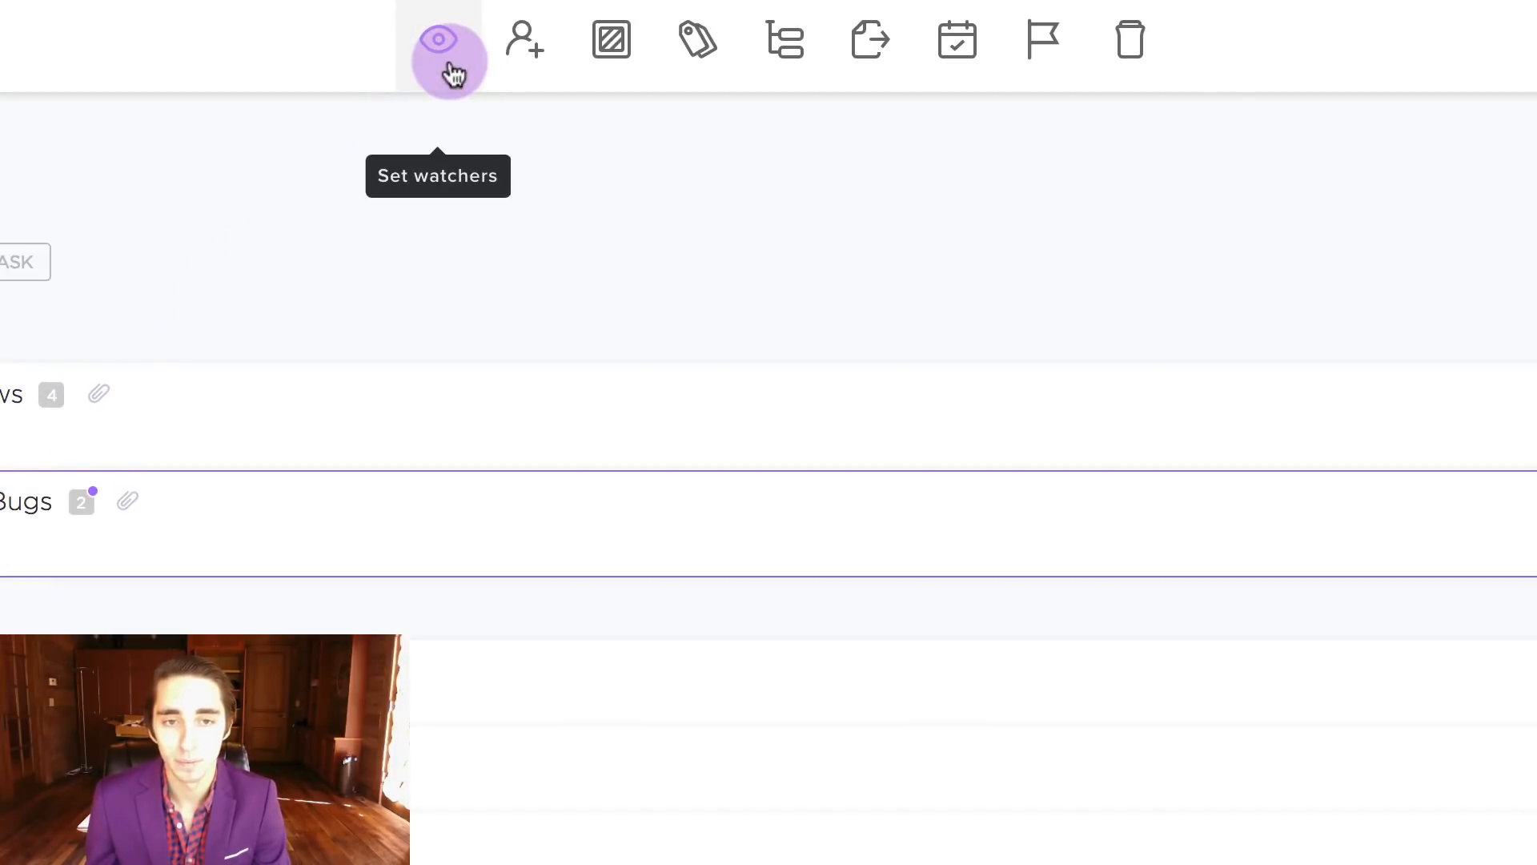
{"action": "mouse_move", "coordinate": [777, 40]}
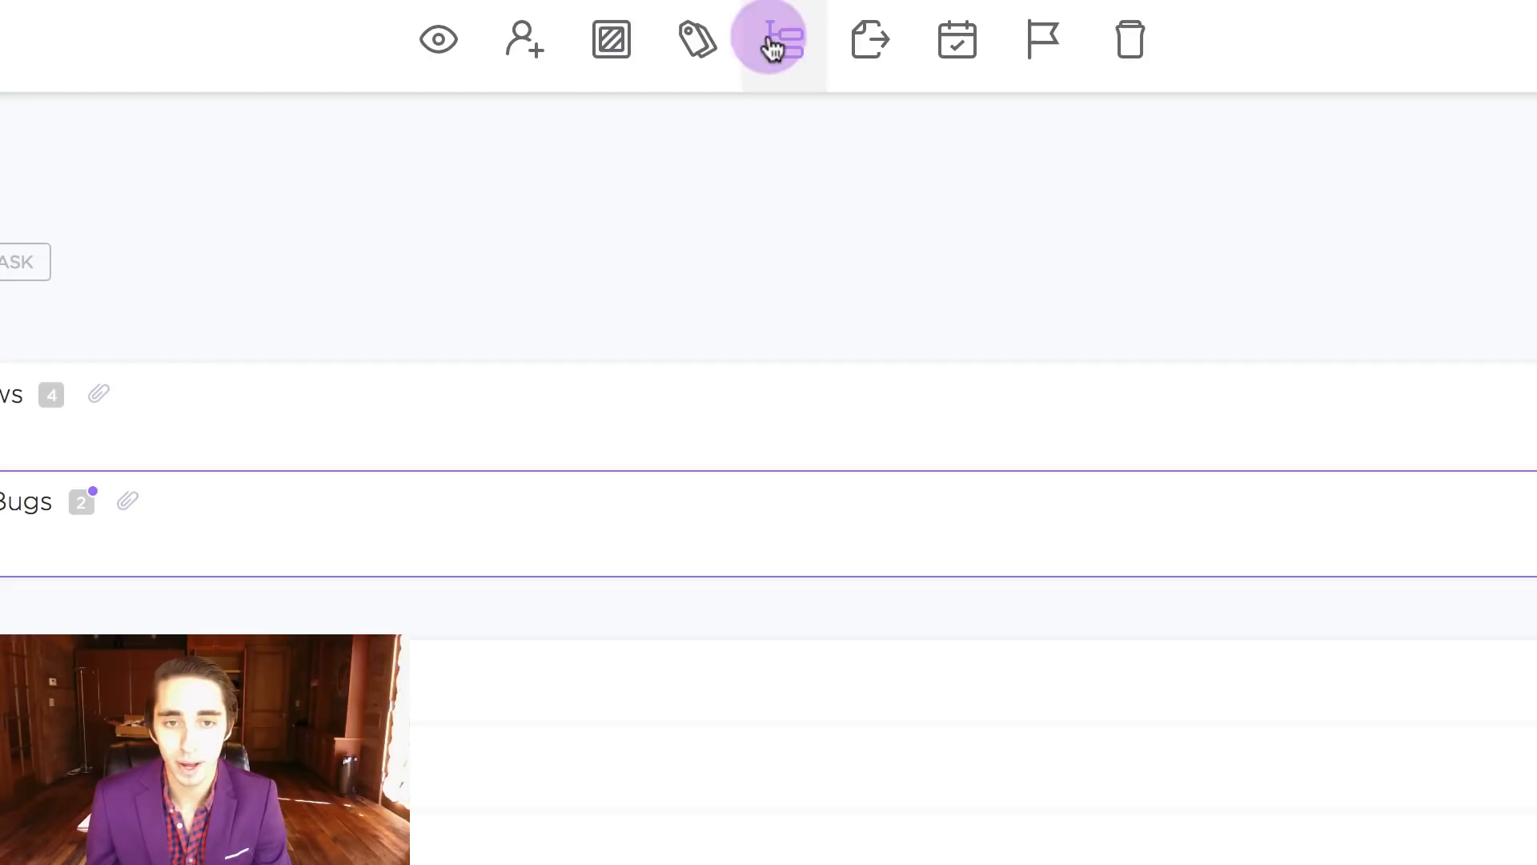
{"action": "mouse_move", "coordinate": [865, 38]}
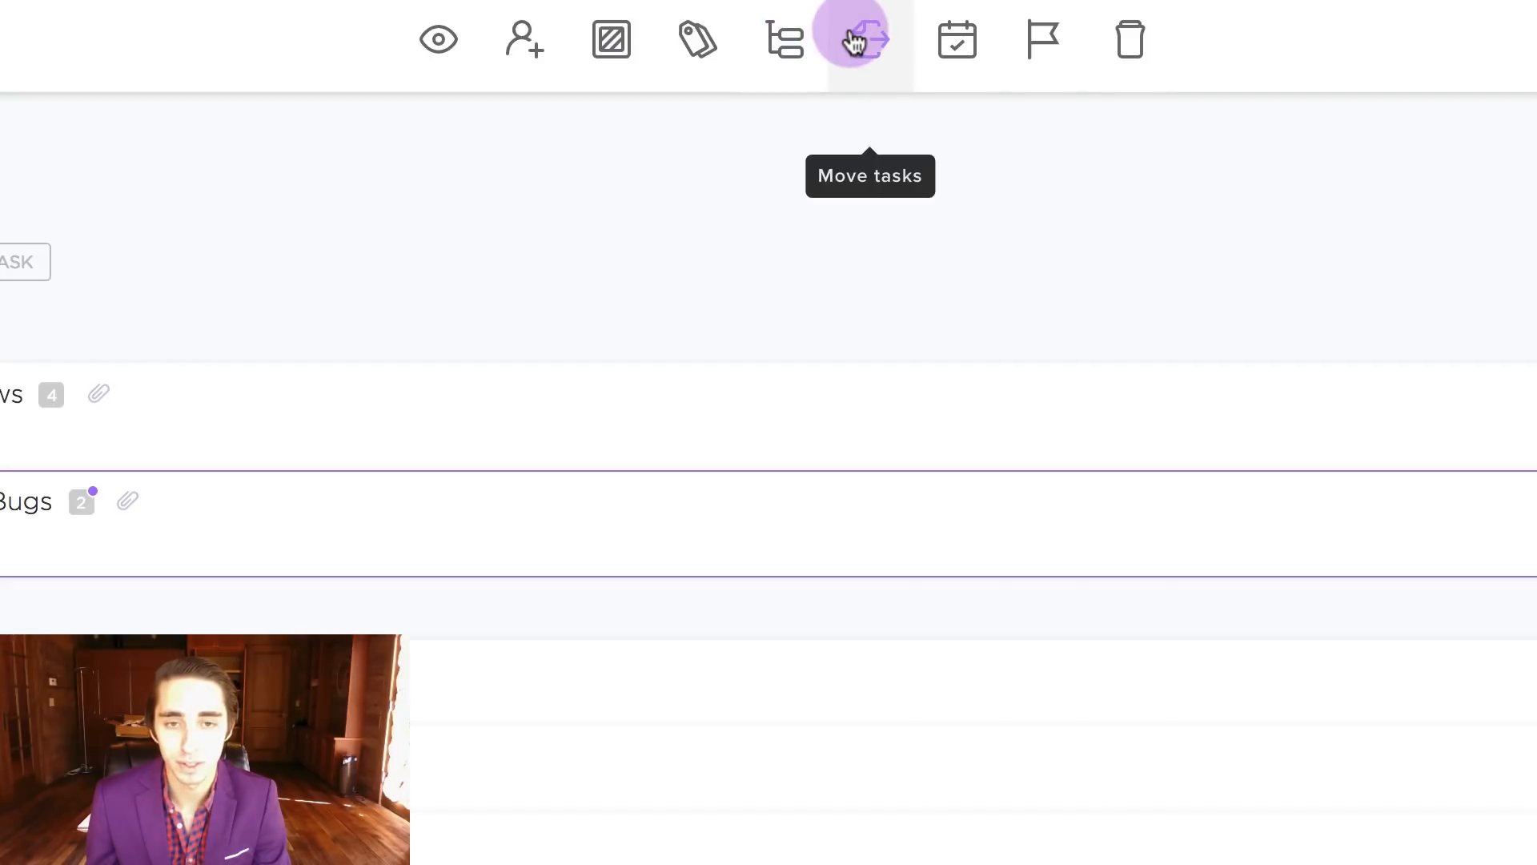
Move the two selected SEO tasks into Development's Frontend list
{"action": "left_click", "coordinate": [865, 38]}
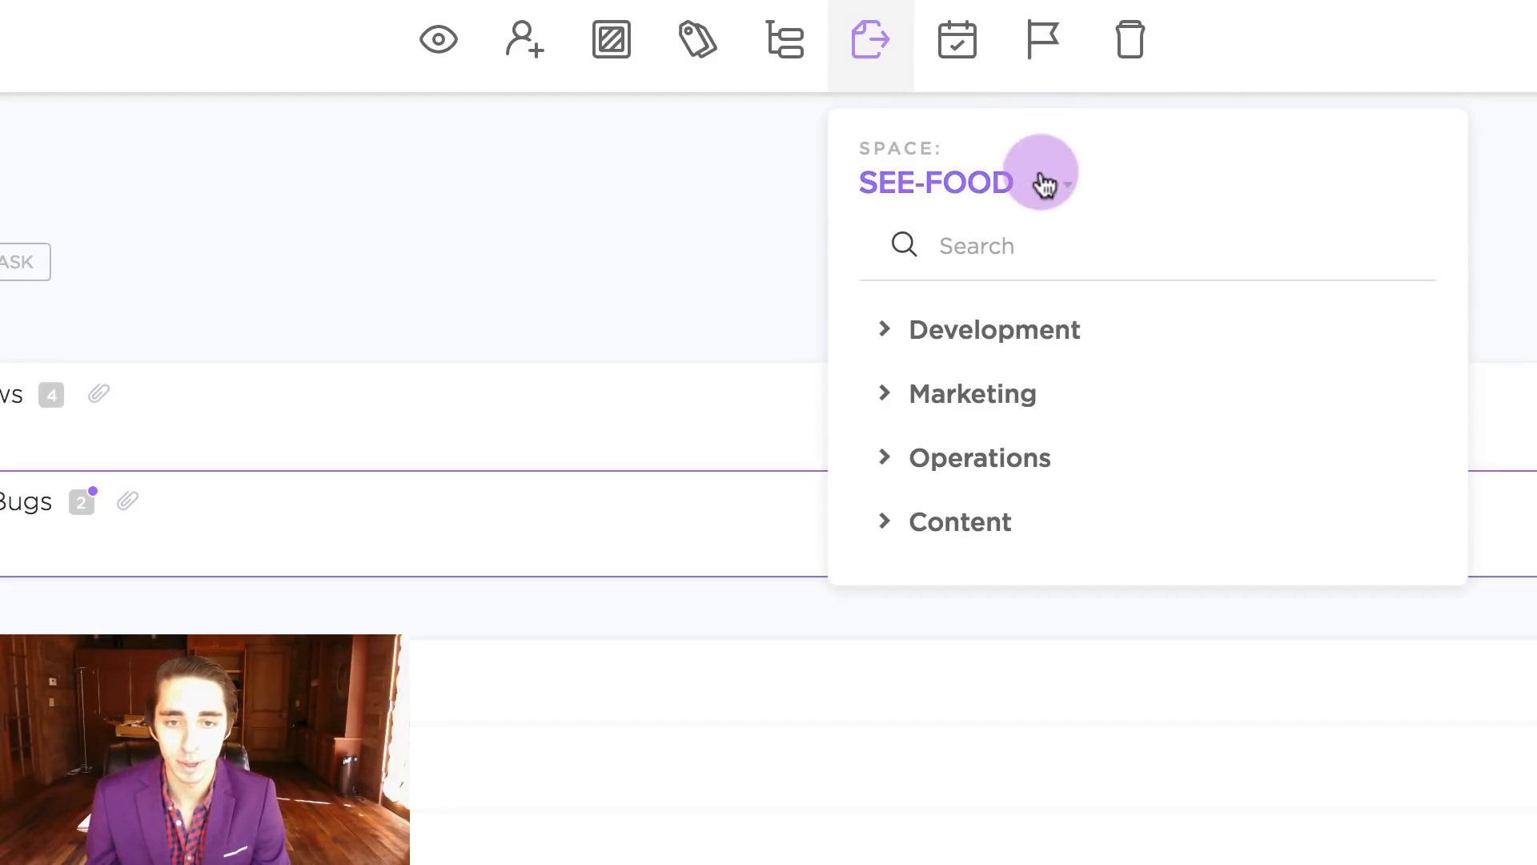
{"action": "mouse_move", "coordinate": [1143, 172]}
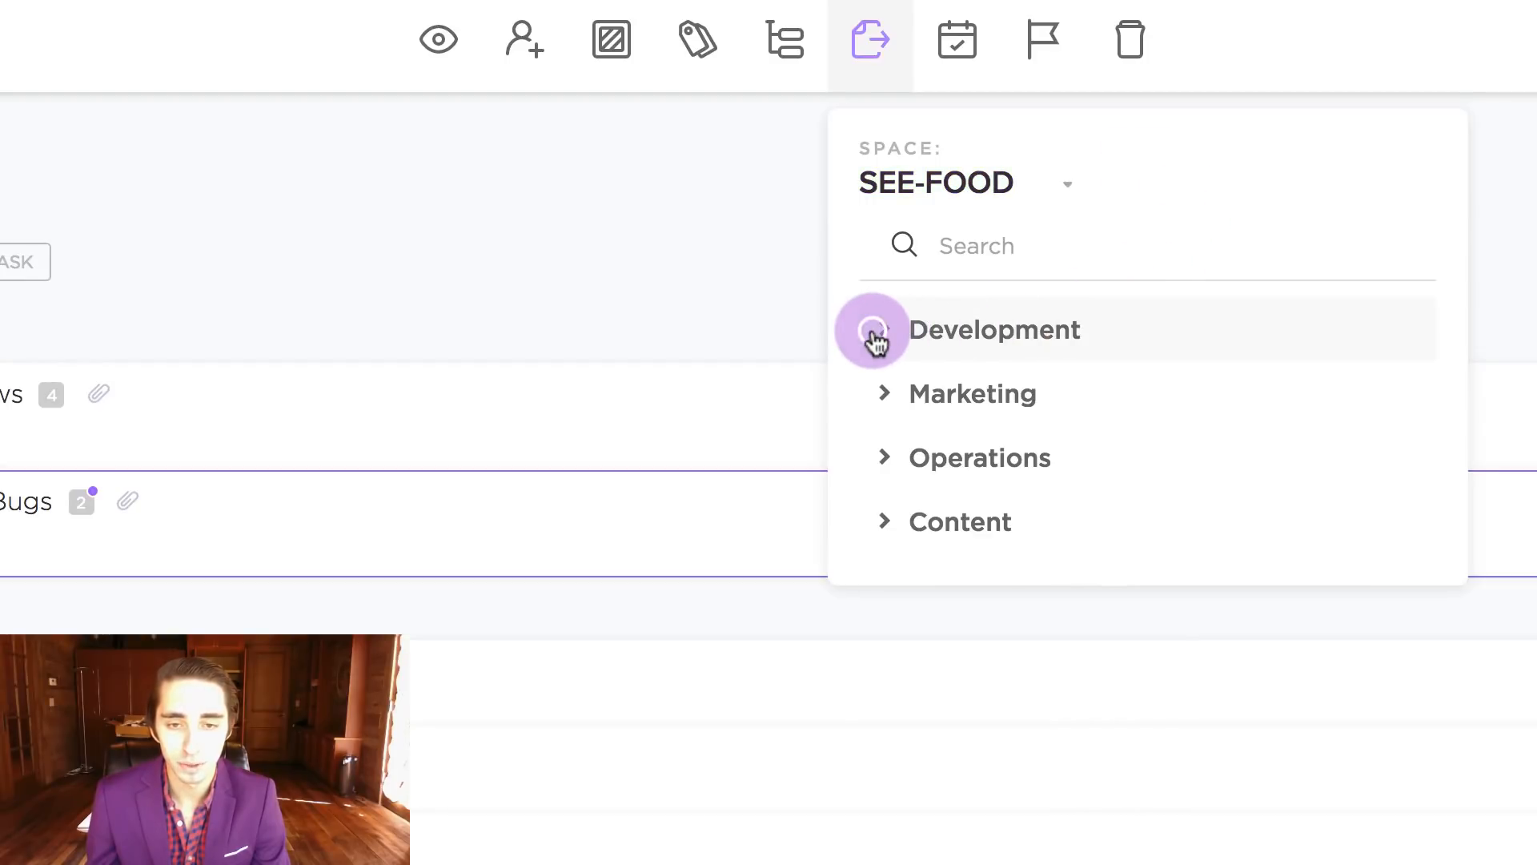
{"action": "left_click", "coordinate": [884, 330]}
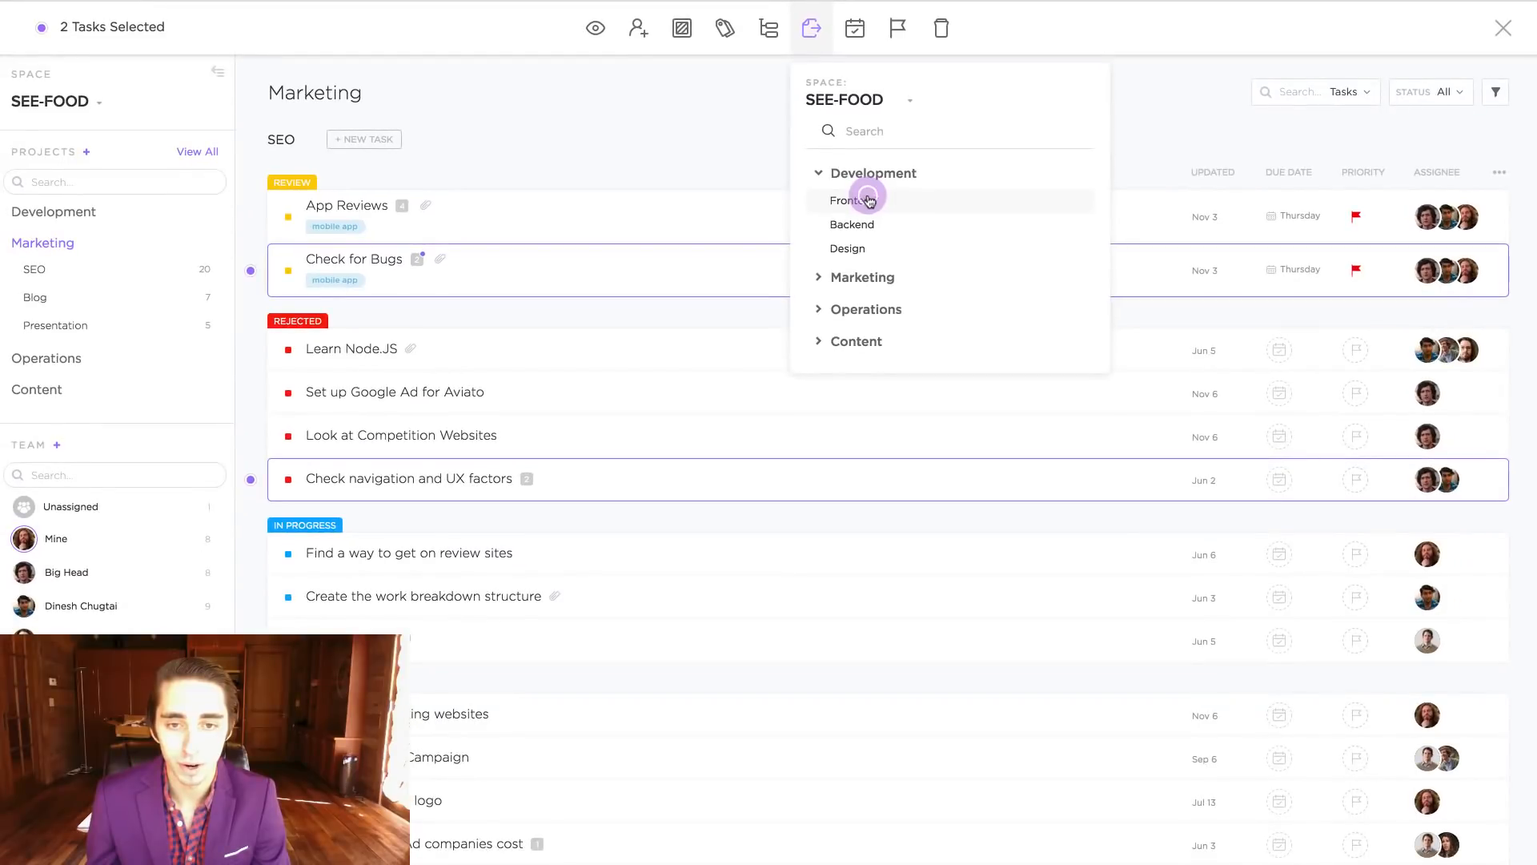
{"action": "left_click", "coordinate": [865, 200]}
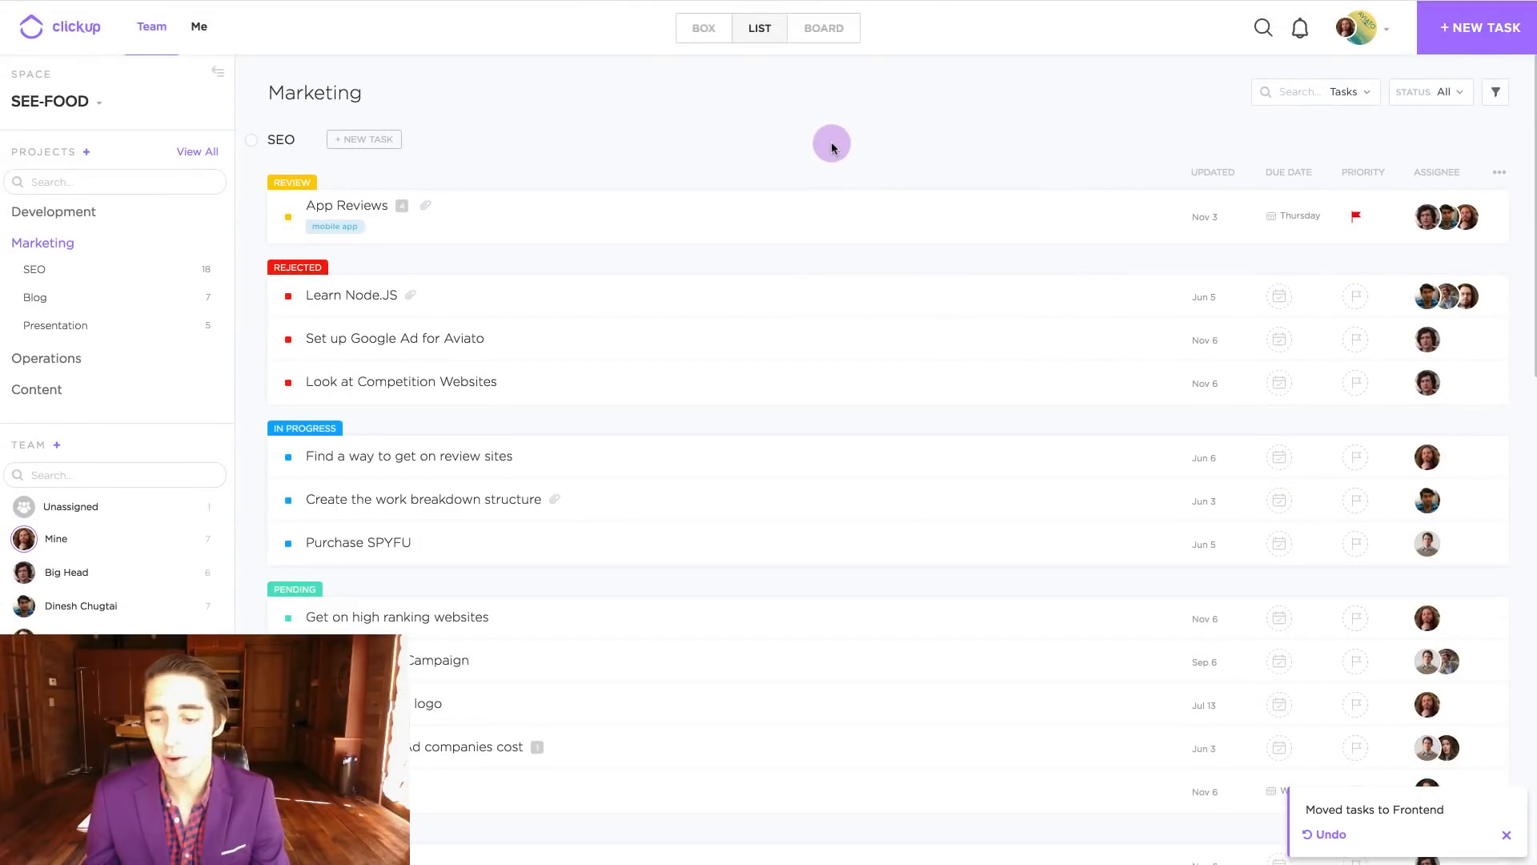